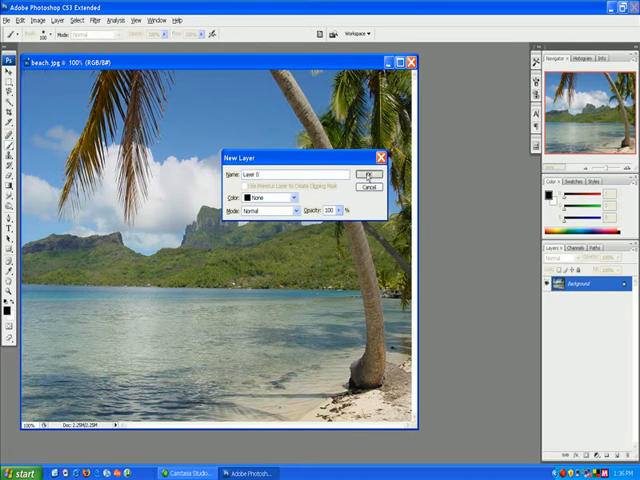
Convert the locked beach photo background into the editable layer Layer 0
click(364, 174)
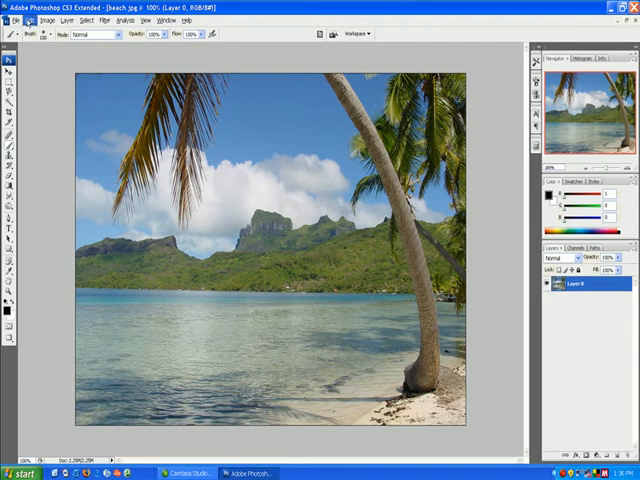
Start a Warp transform on Layer 0 to bend the photo into a globe shape
click(36, 20)
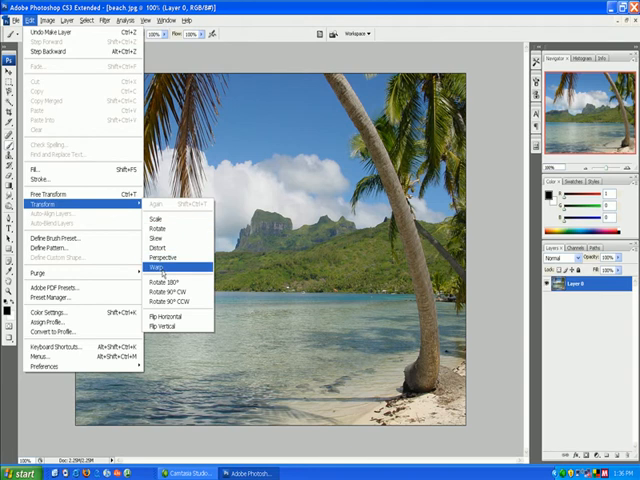
click(160, 268)
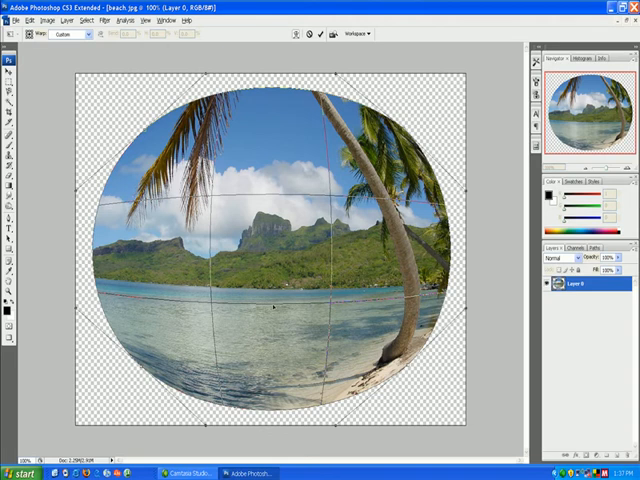
mouse_move(272, 304)
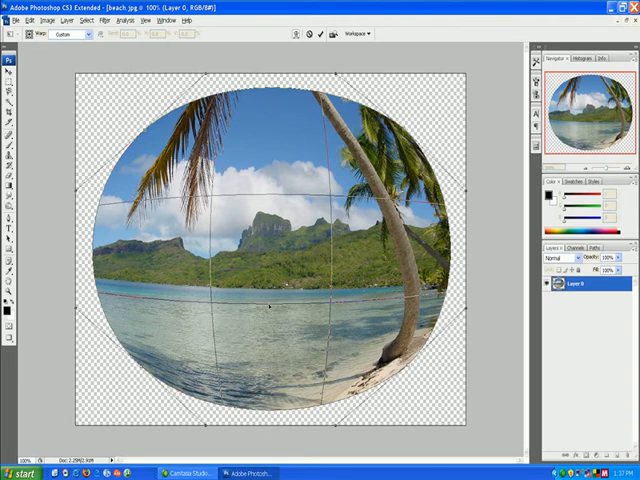